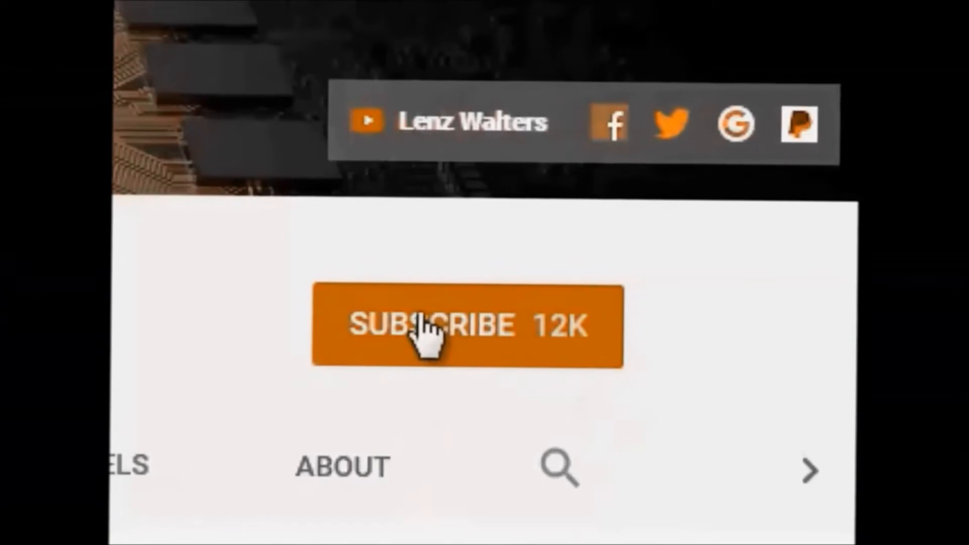
# - Start installing the ready 384.02 MB security update immediately via Install now
pyautogui.click(466, 326)
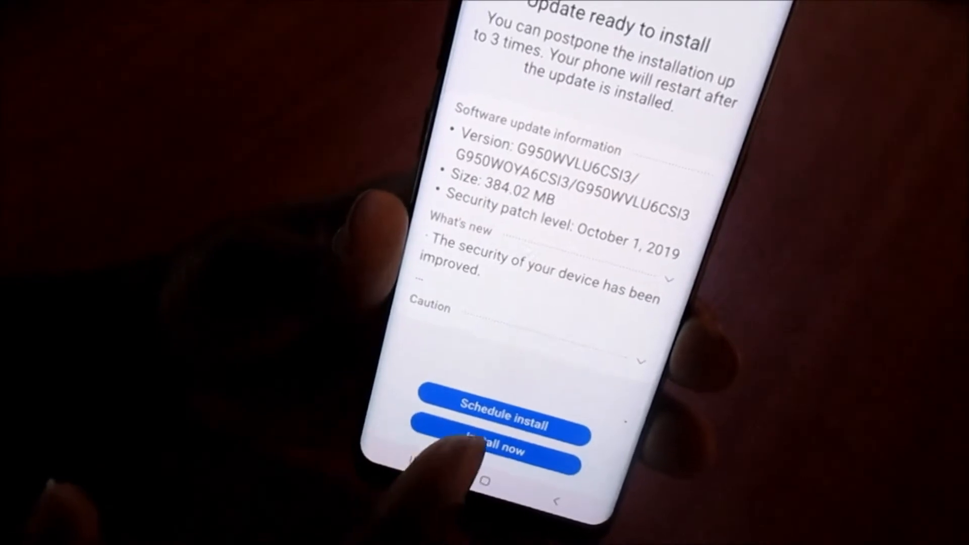
pyautogui.click(495, 449)
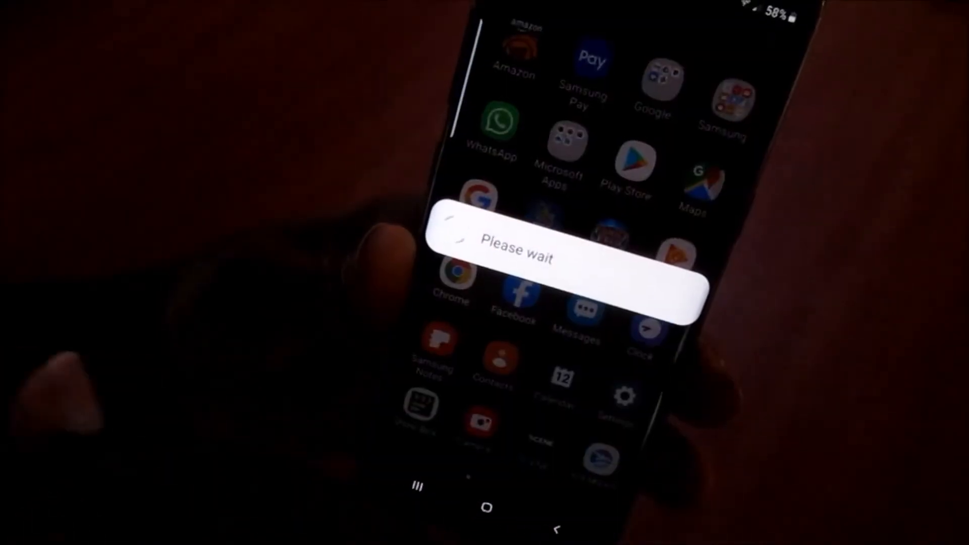